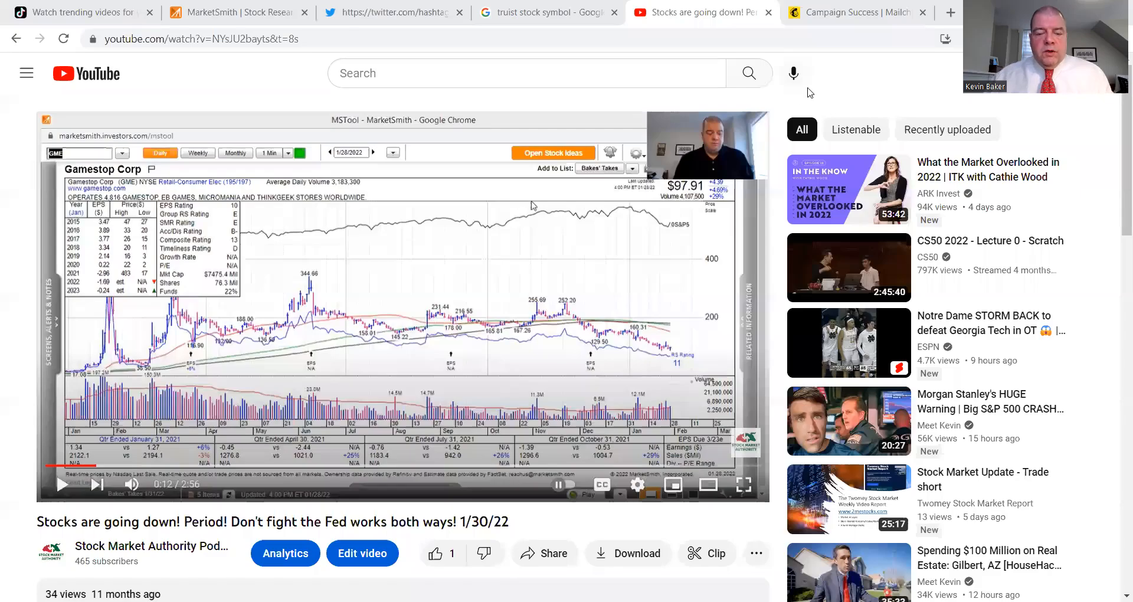
{"action": "mouse_move", "coordinate": [792, 73]}
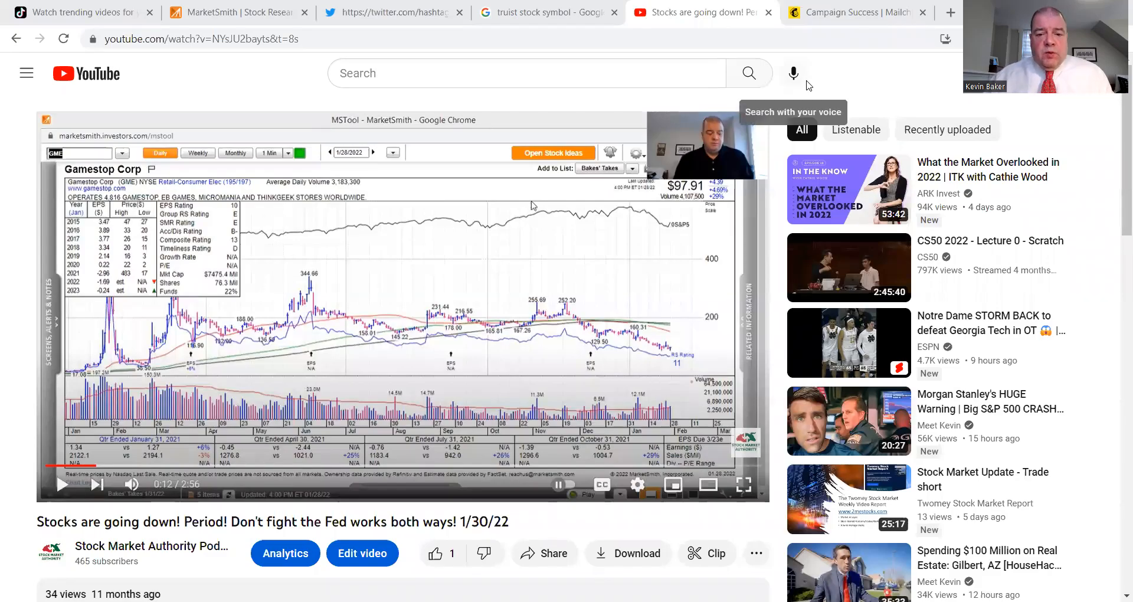
{"action": "mouse_move", "coordinate": [808, 81]}
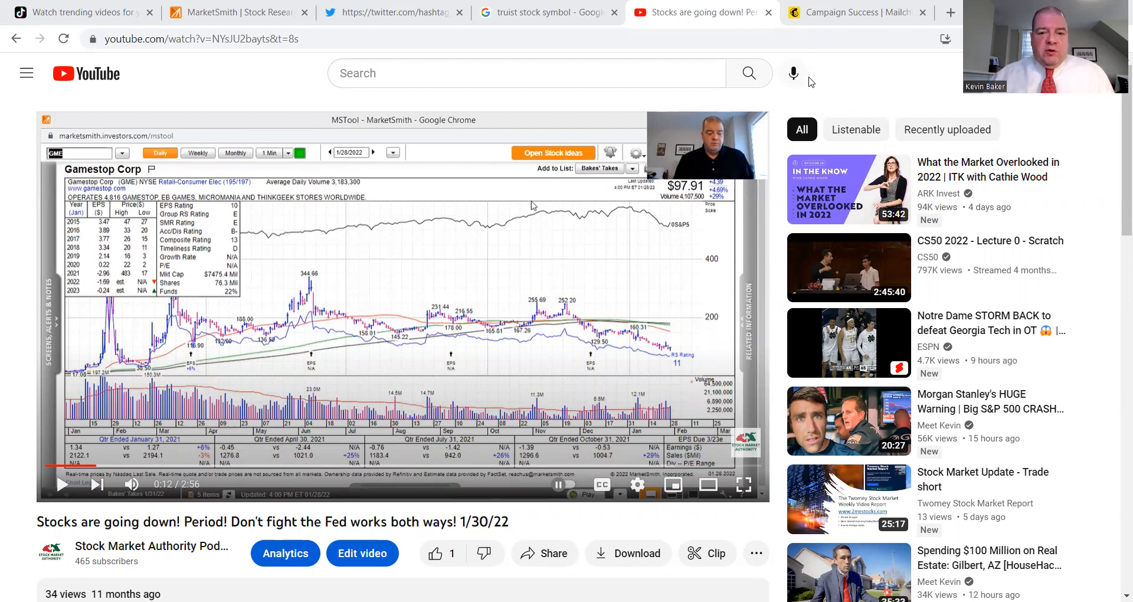
{"action": "mouse_move", "coordinate": [715, 202]}
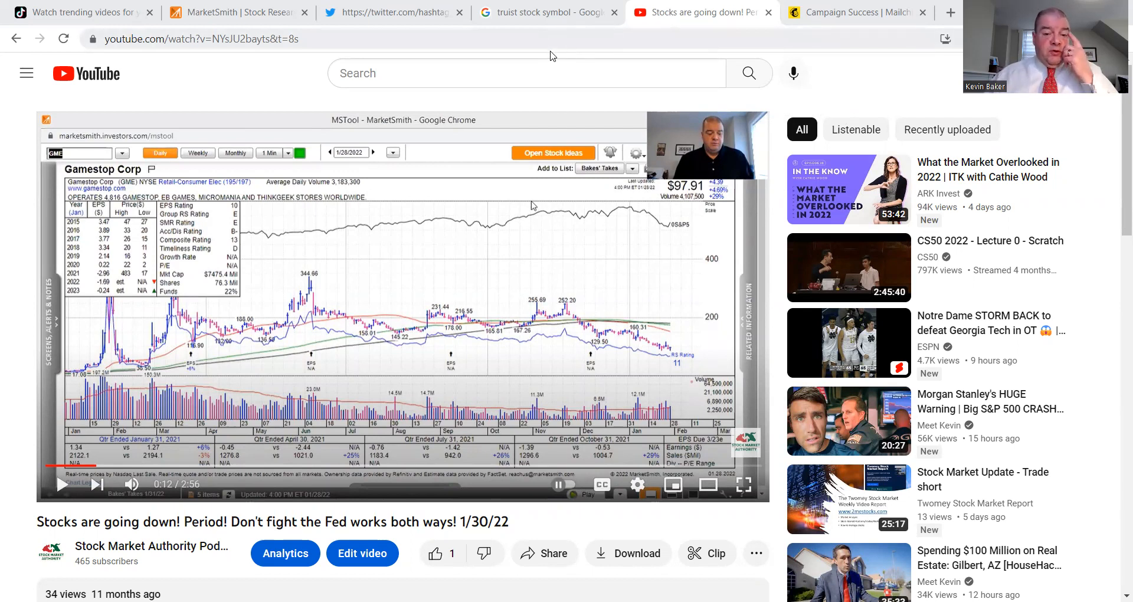
{"action": "mouse_move", "coordinate": [303, 77]}
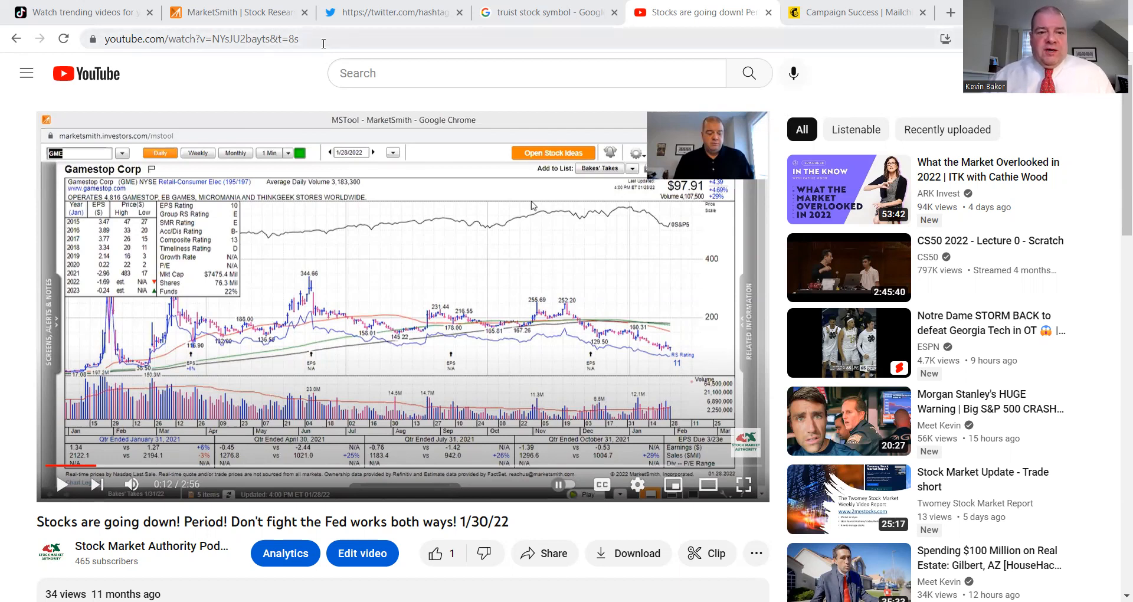
{"action": "mouse_move", "coordinate": [547, 54]}
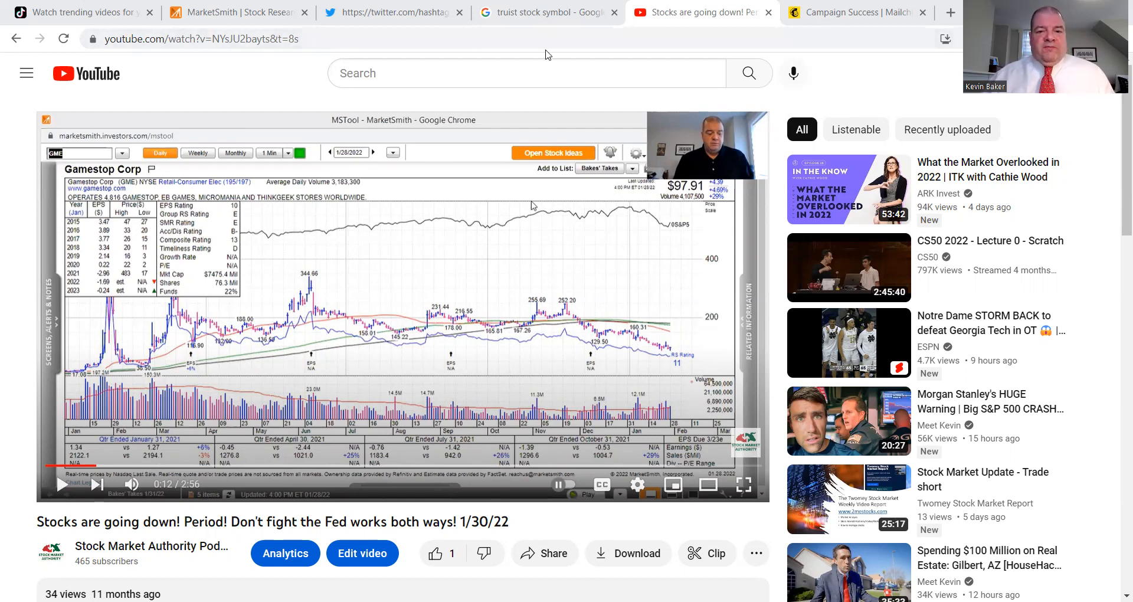